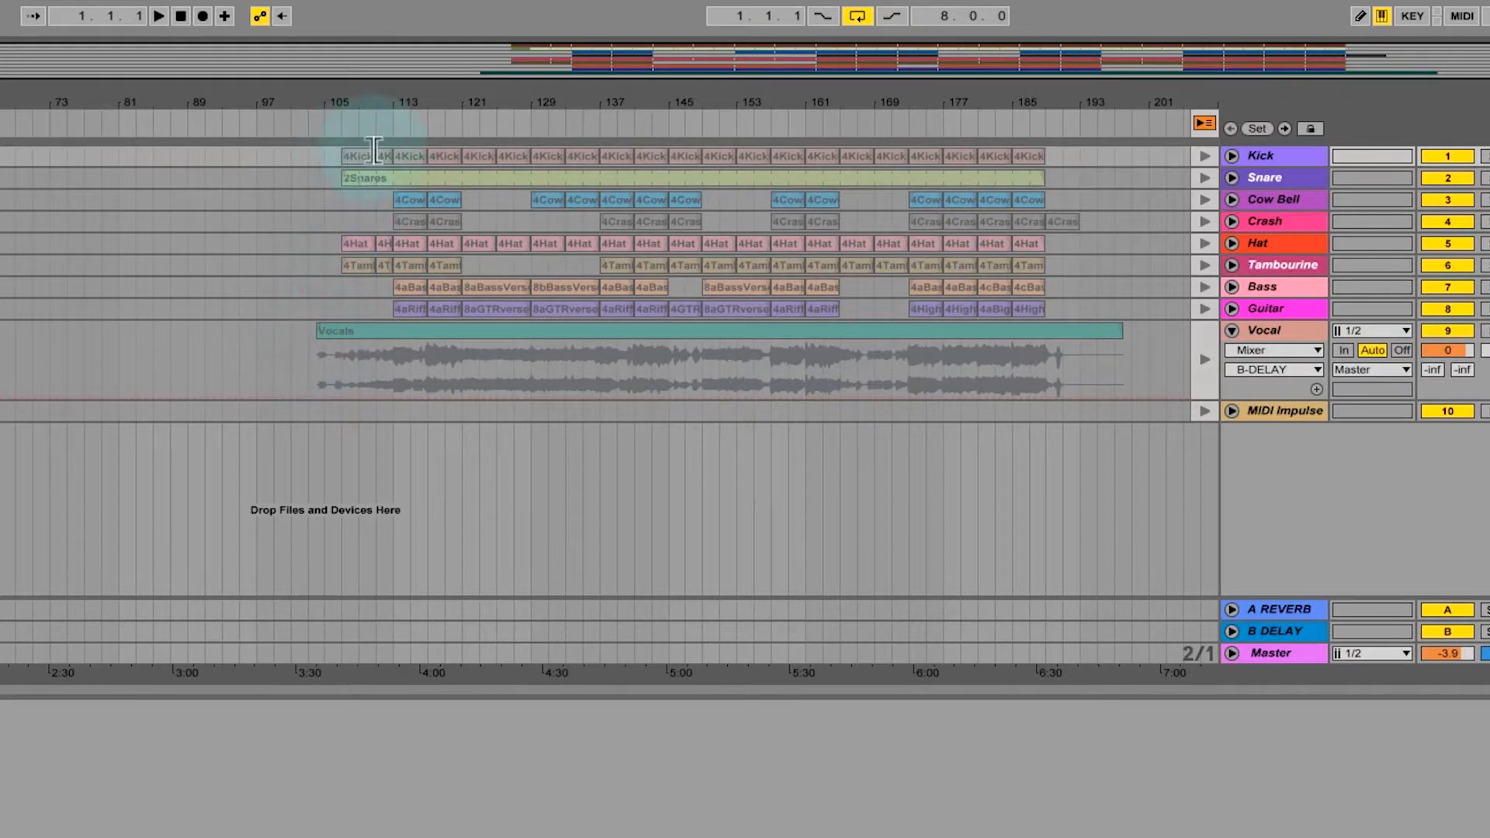
{"action": "mouse_move", "coordinate": [475, 161]}
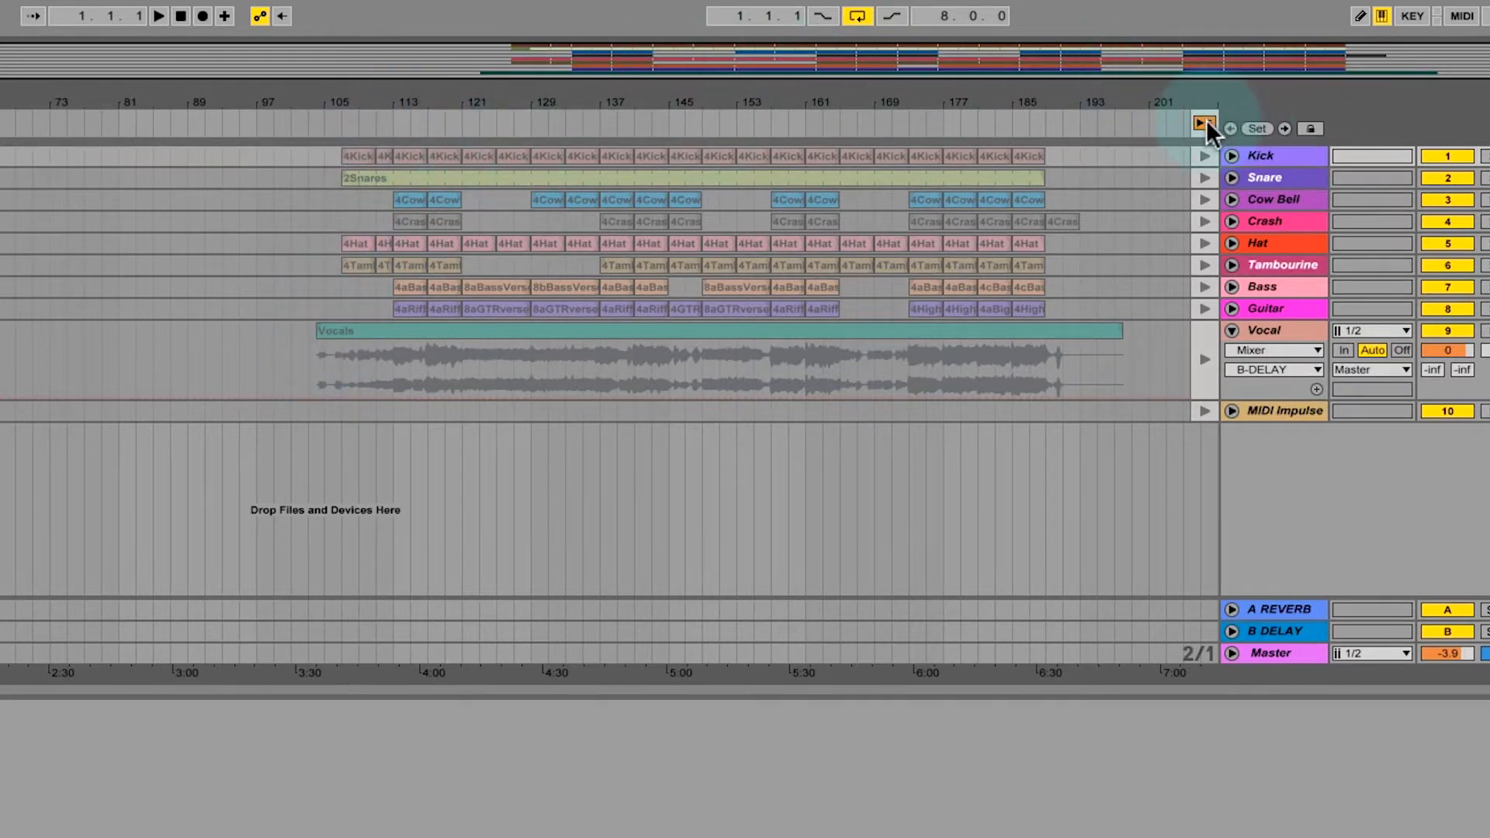
Use Back to Arrangement to make the greyed-out arrangement clips play again
{"action": "left_click", "coordinate": [1206, 128]}
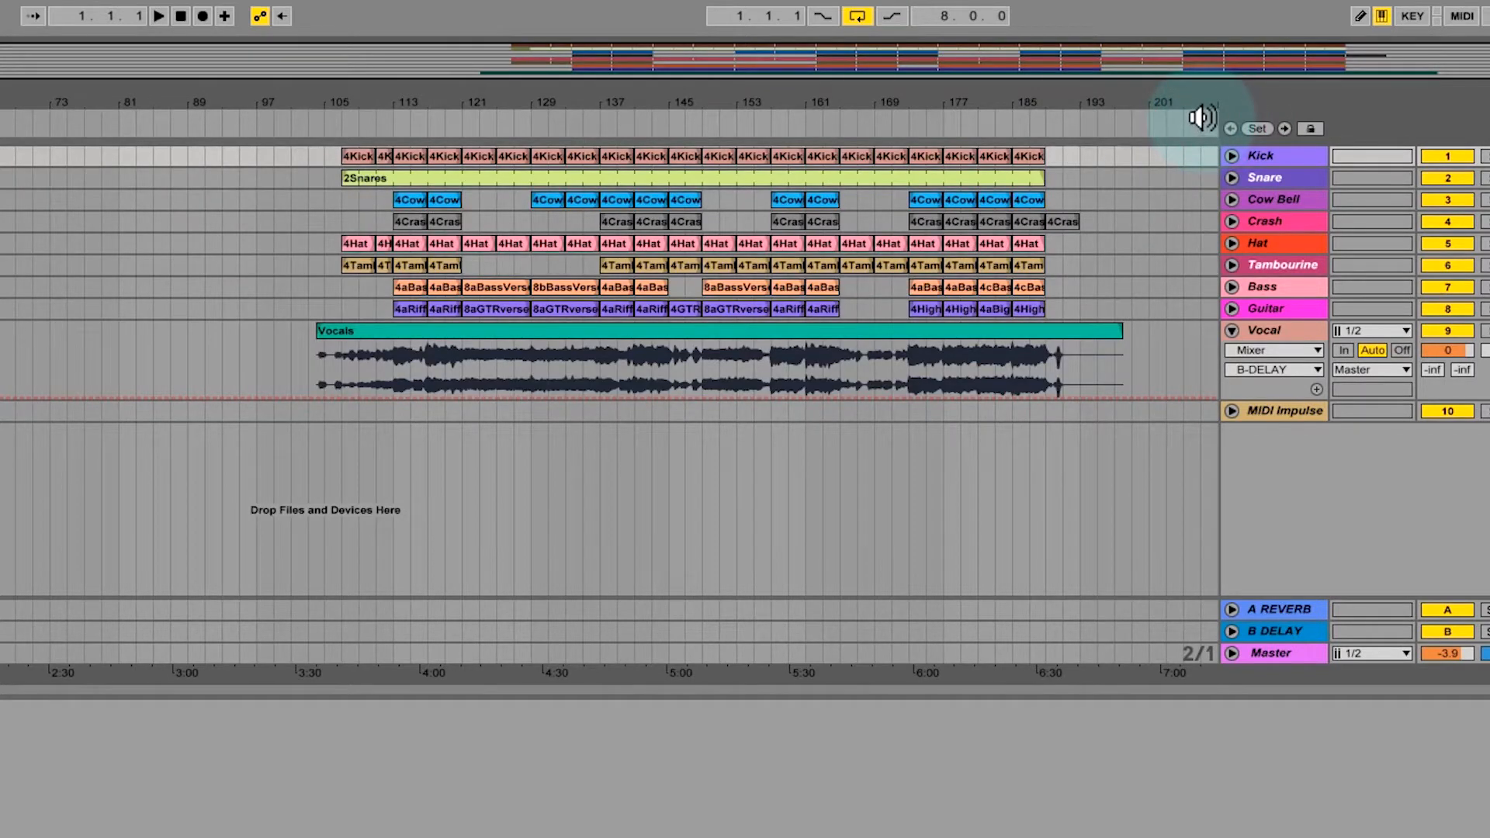
{"action": "mouse_move", "coordinate": [264, 337]}
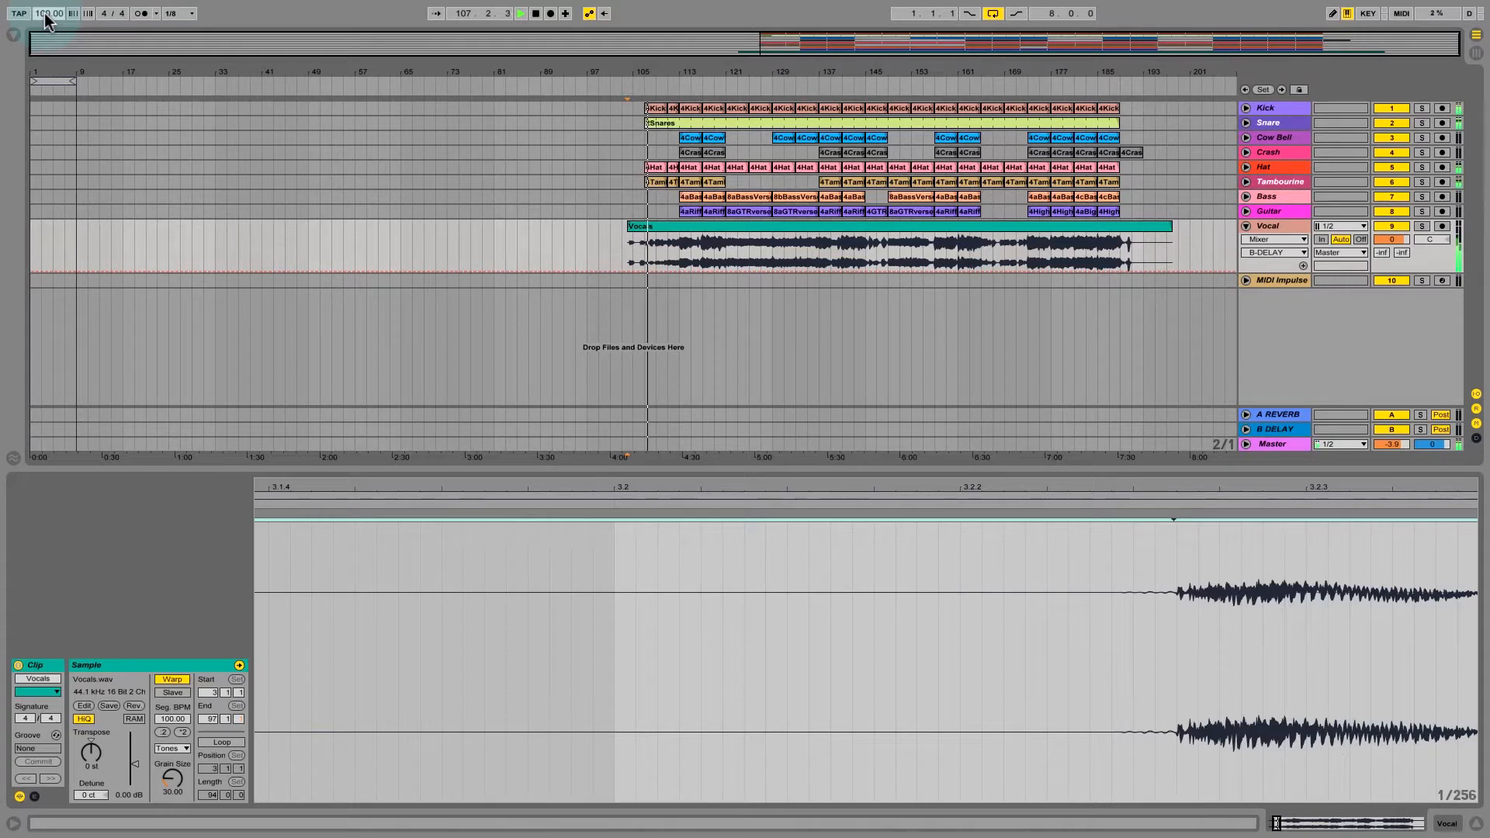
Audition the arrangement, jump playback back near the clip start, then stop
{"action": "left_click", "coordinate": [461, 12]}
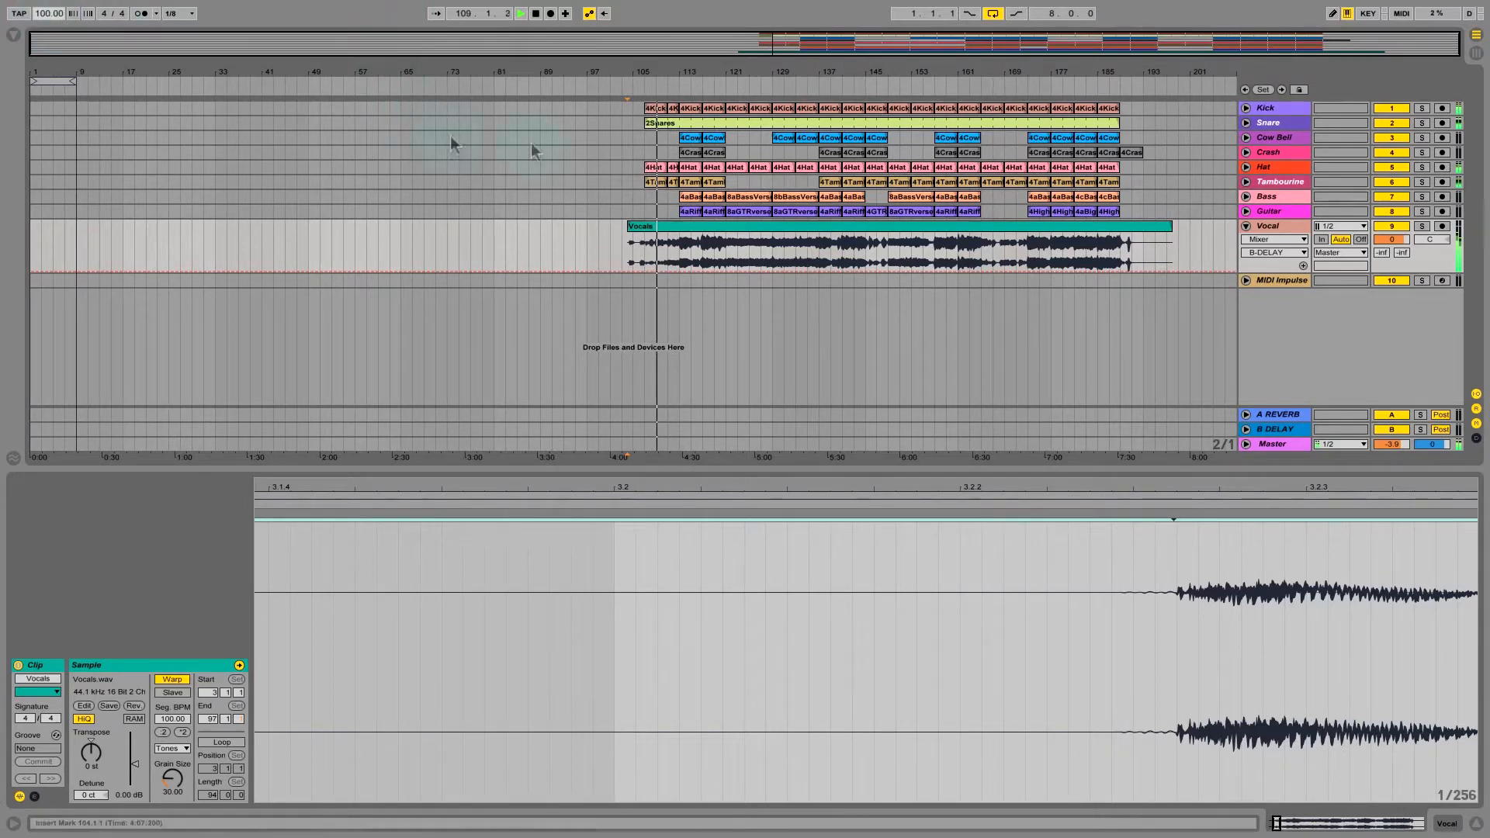
{"action": "left_click", "coordinate": [680, 89]}
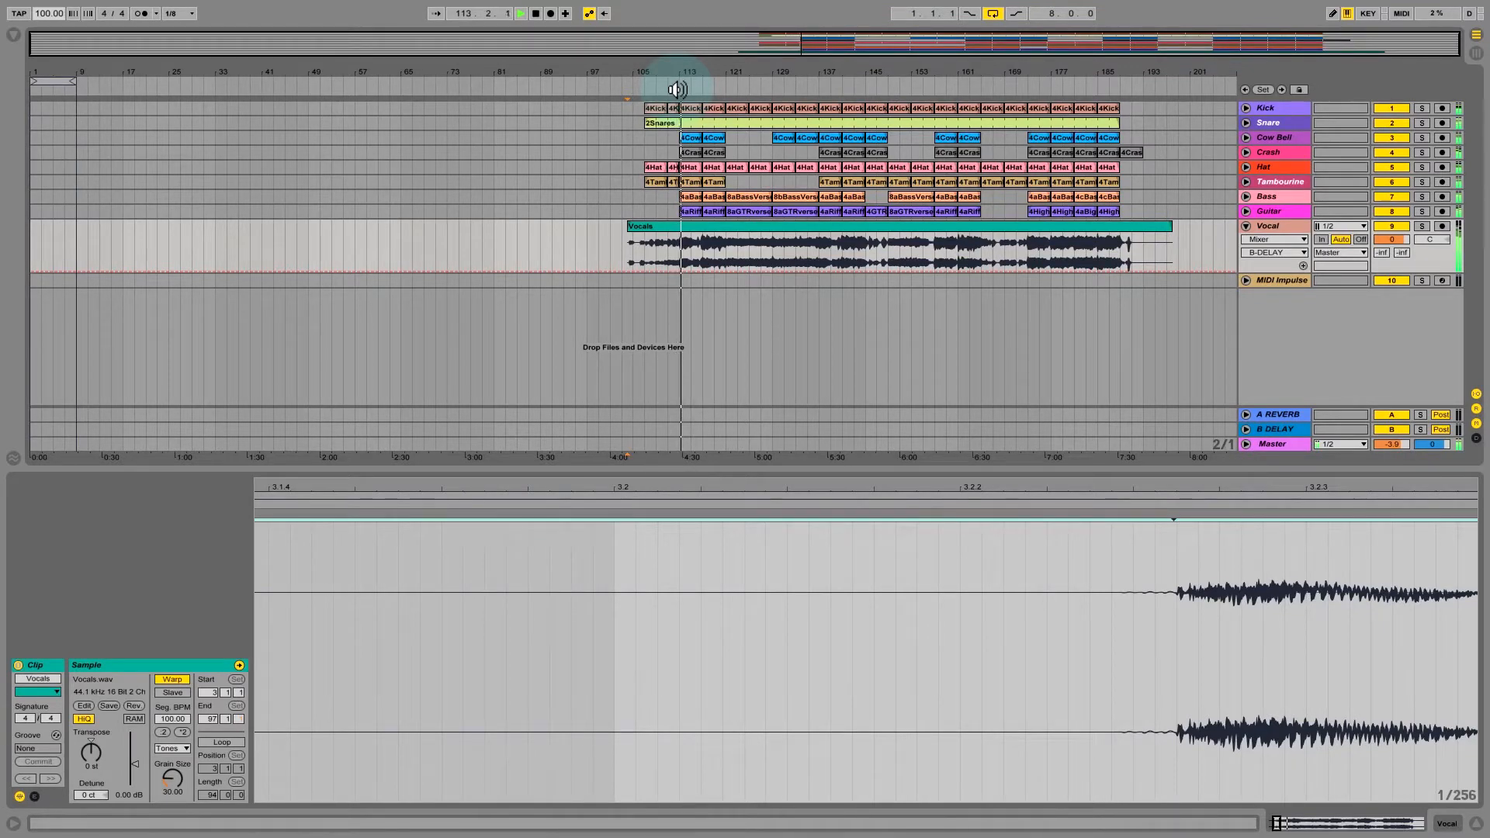
{"action": "left_click", "coordinate": [535, 14]}
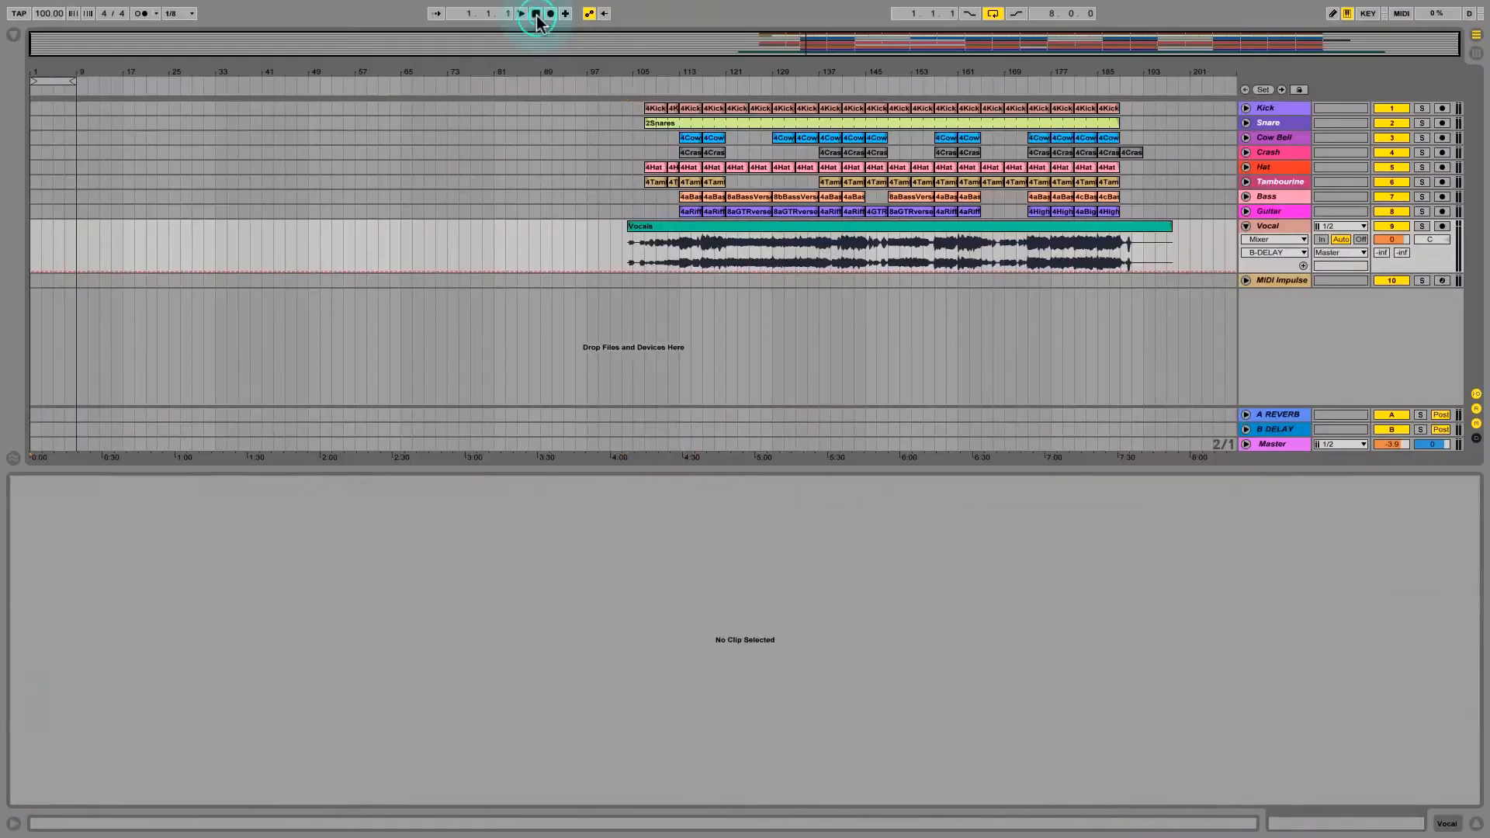
{"action": "left_click", "coordinate": [535, 13]}
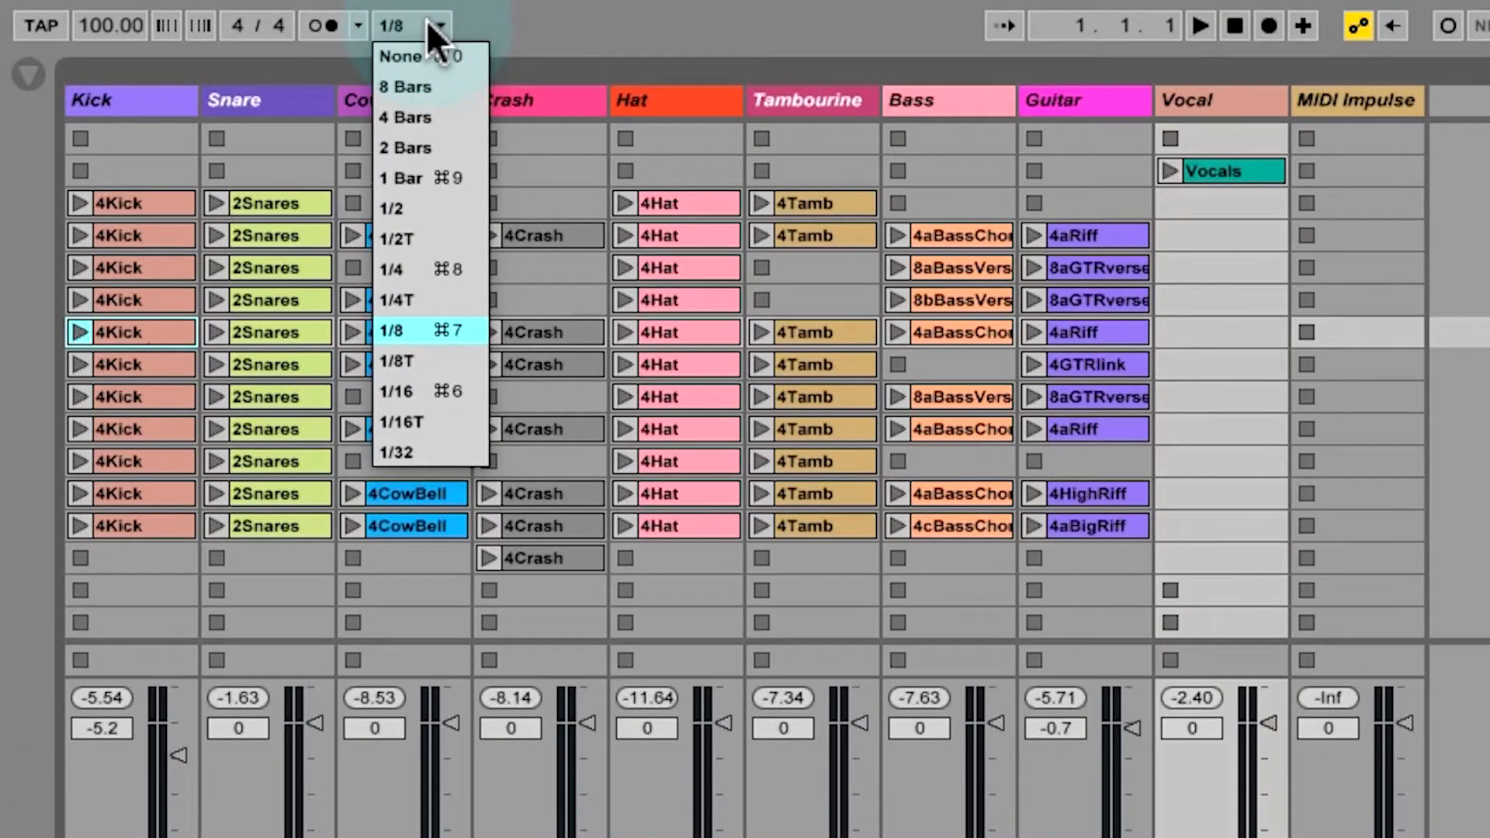
{"action": "mouse_move", "coordinate": [409, 270]}
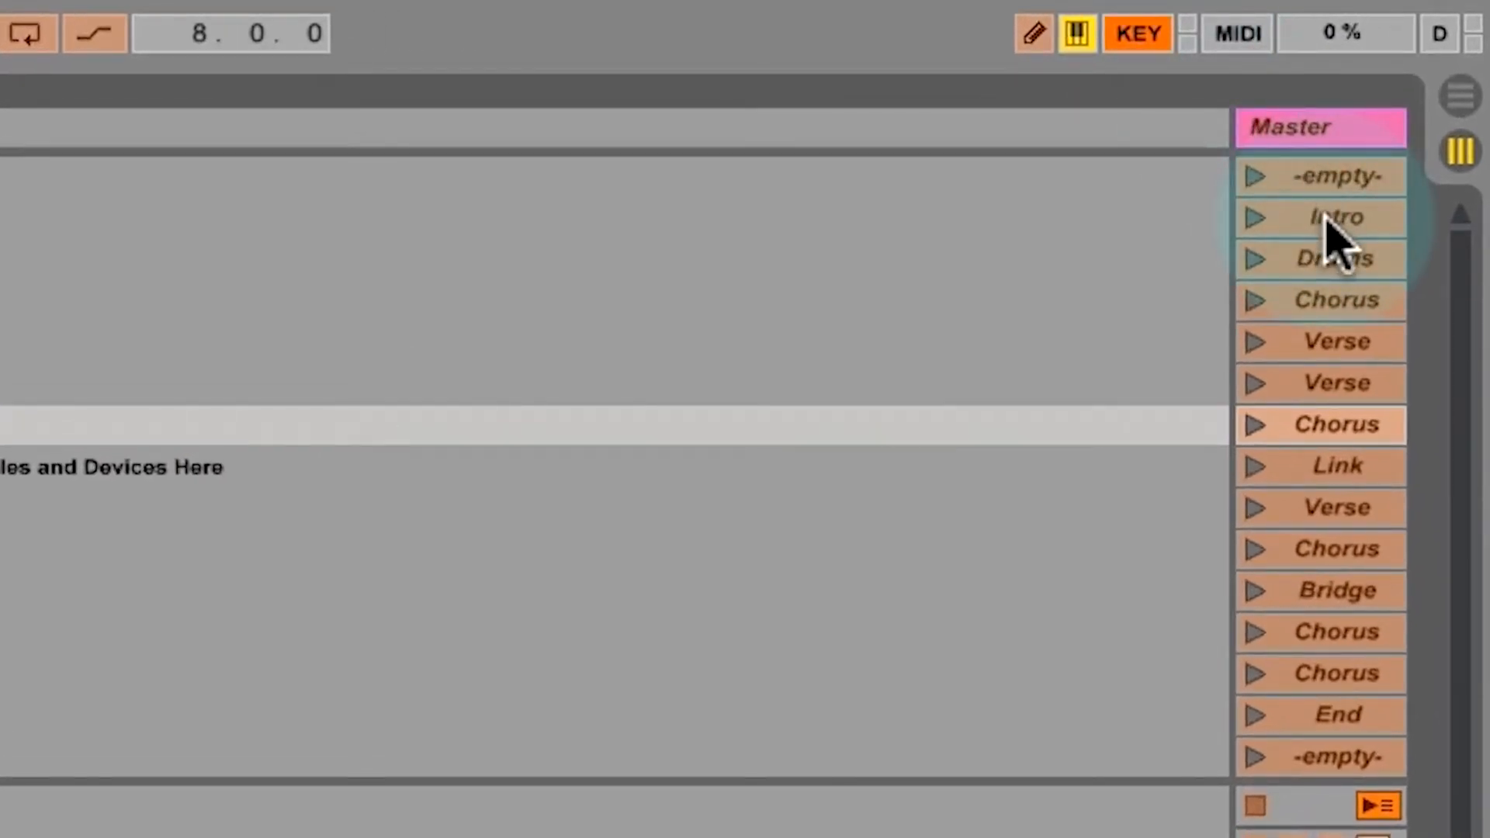
{"action": "mouse_move", "coordinate": [1321, 266]}
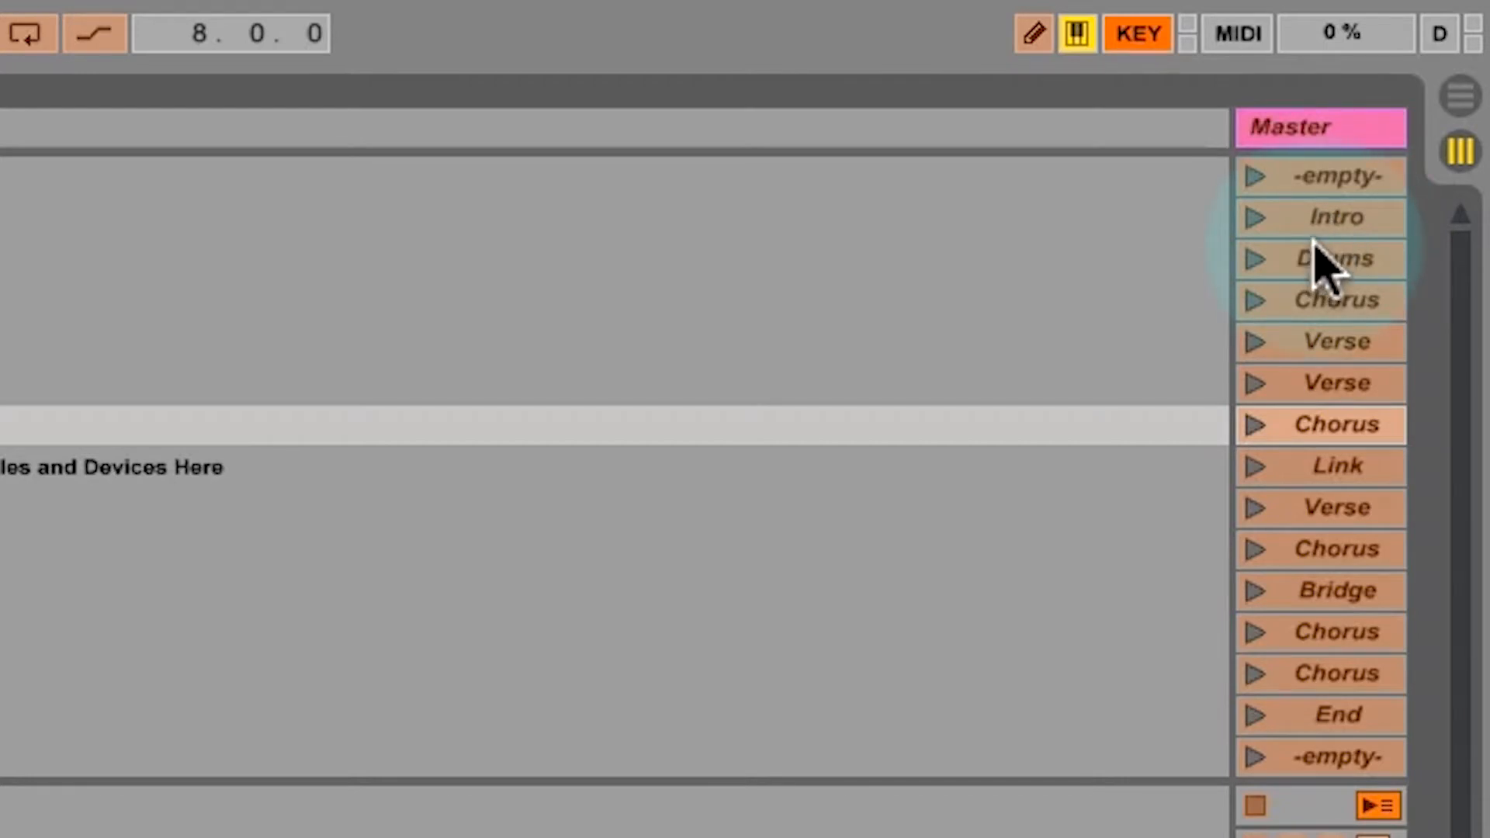
{"action": "mouse_move", "coordinate": [1321, 216]}
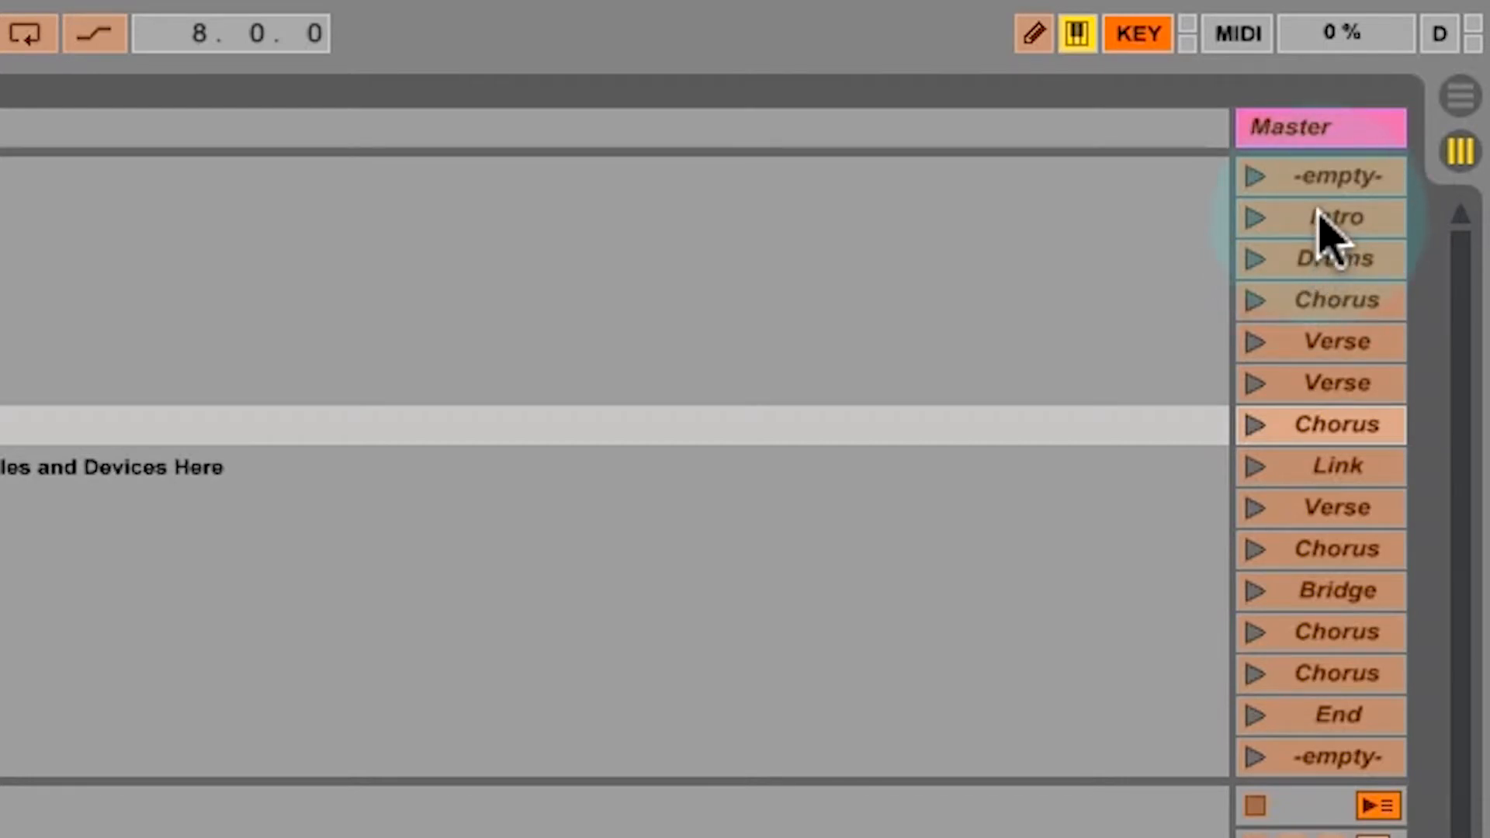
Map scenes Intro through Bridge to number keys 1–9 and 0 in Key Map Mode
{"action": "left_click", "coordinate": [1320, 217]}
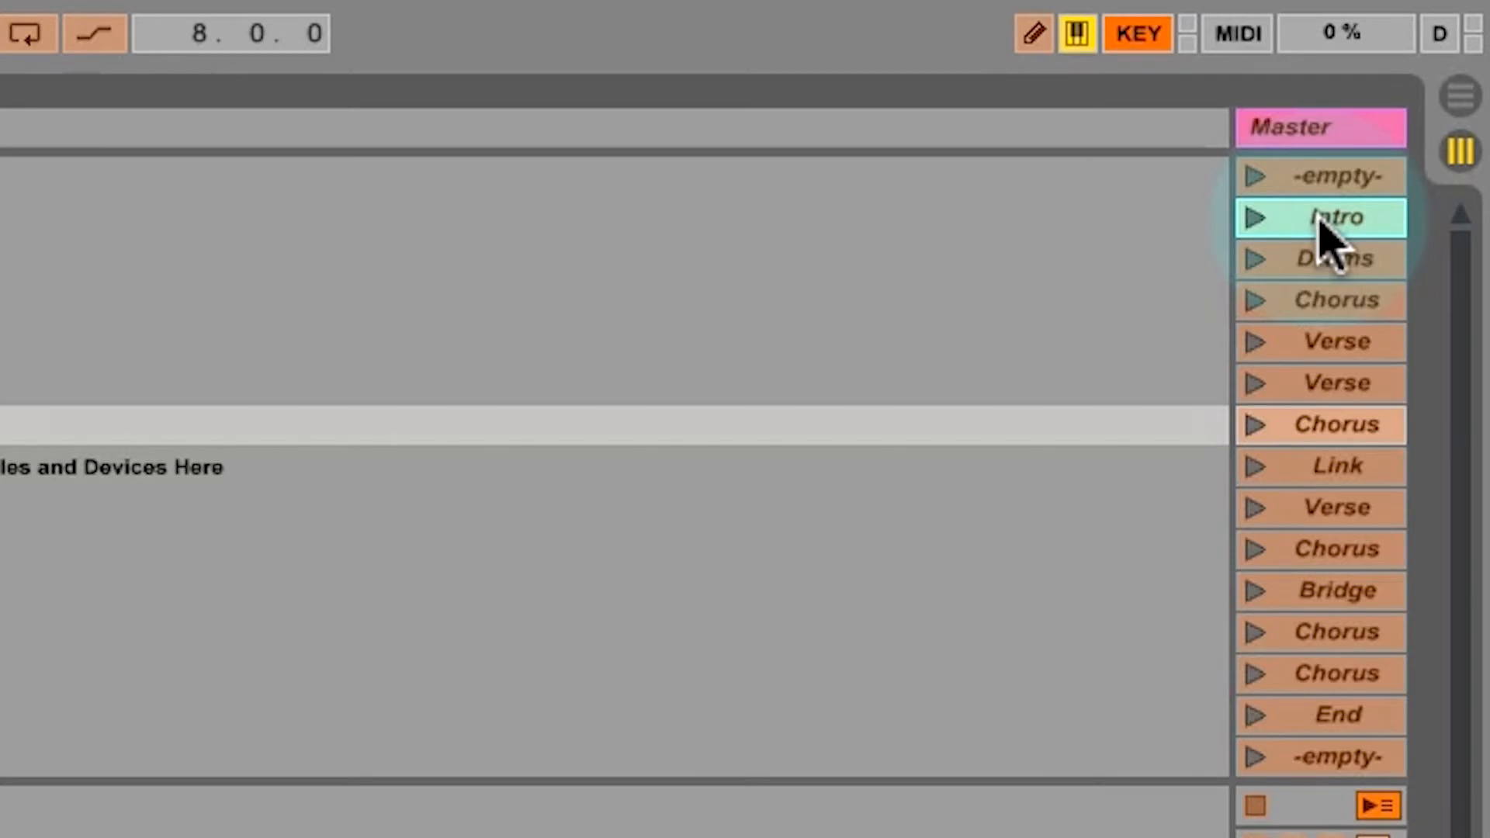
{"action": "left_click", "coordinate": [1136, 33]}
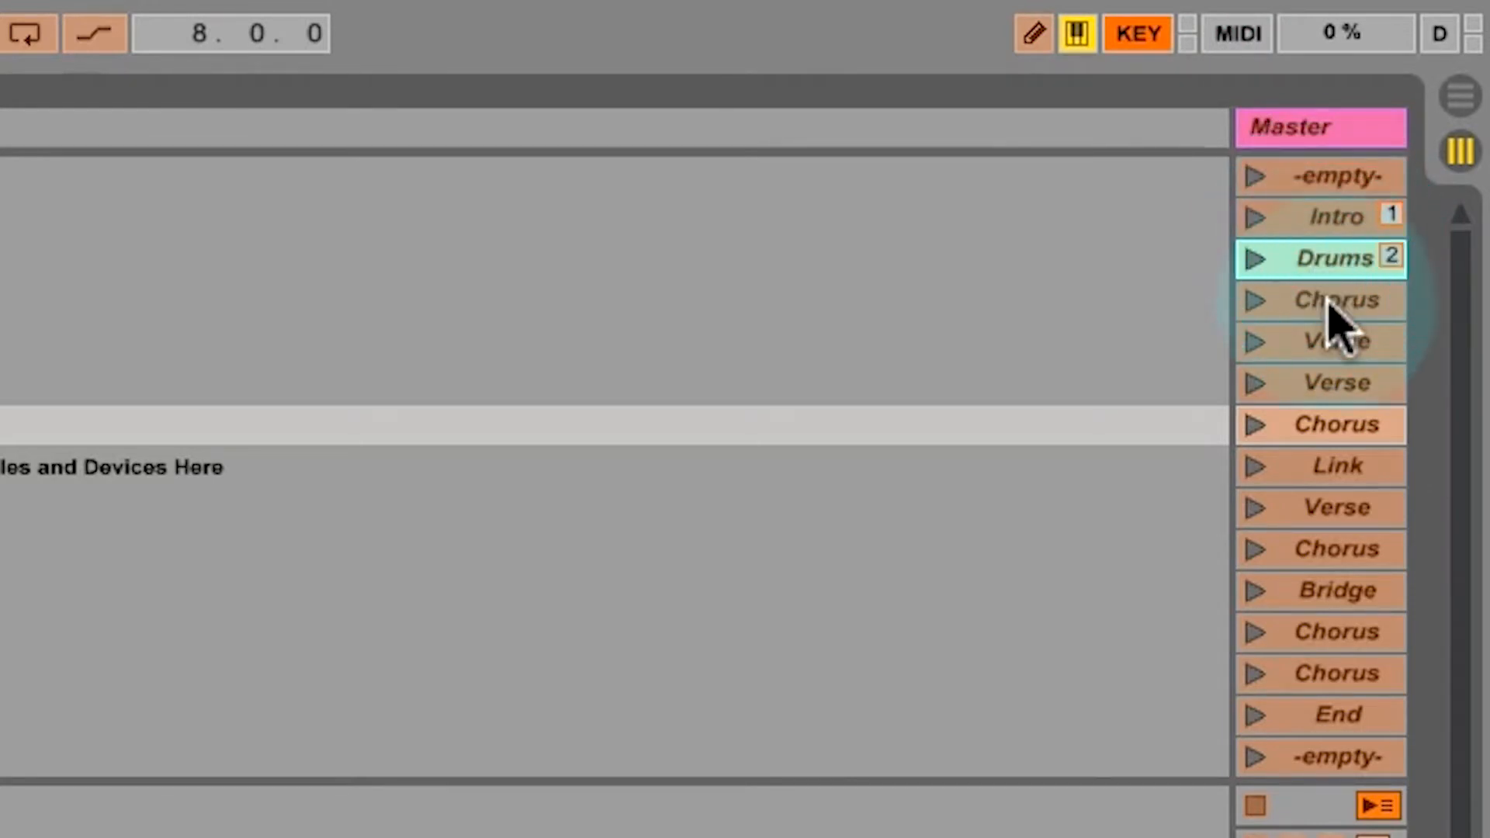
{"action": "left_click", "coordinate": [1321, 342]}
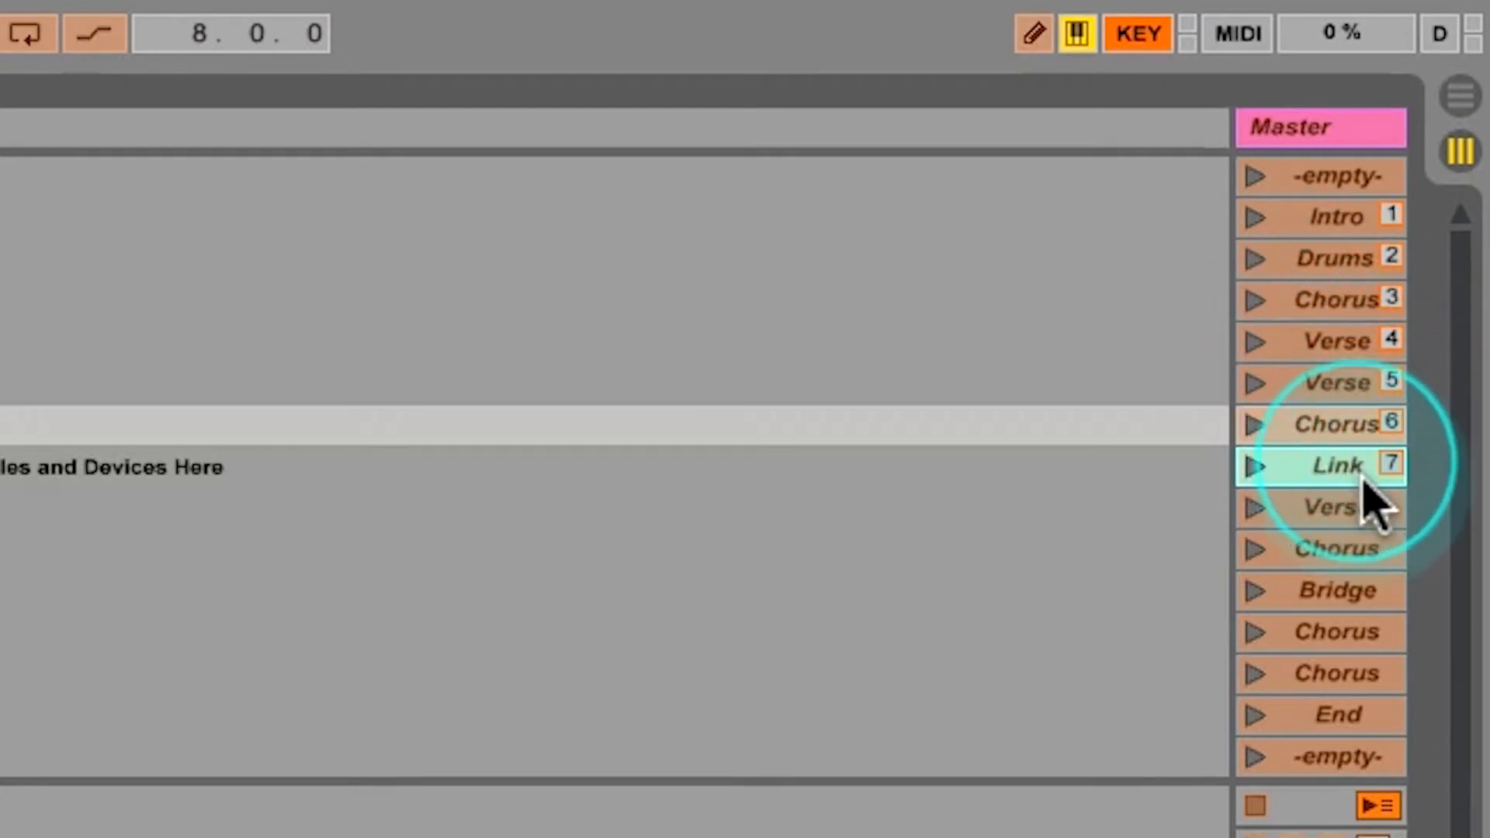
{"action": "left_click", "coordinate": [1320, 507]}
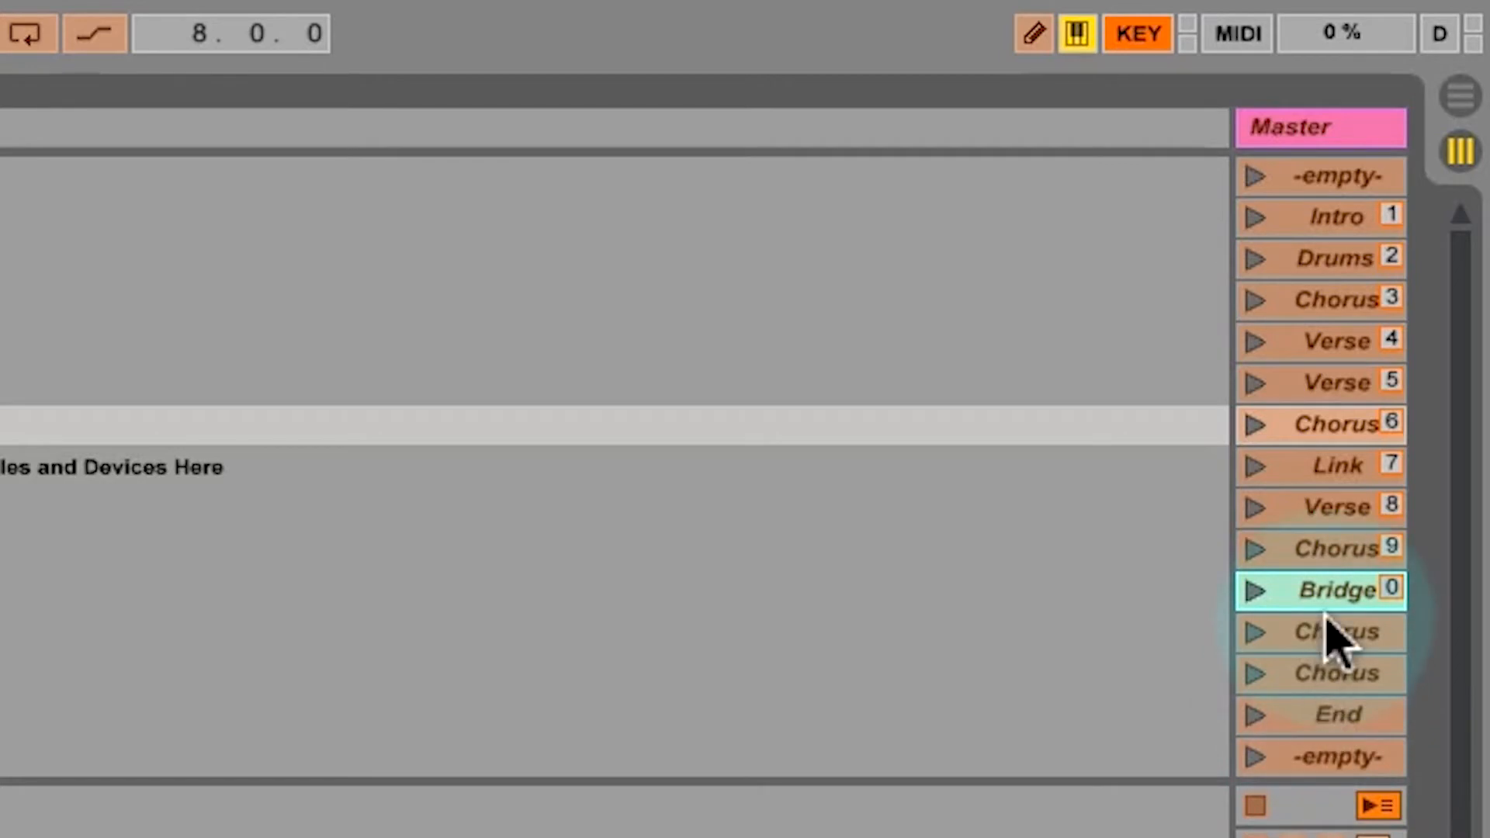
{"action": "mouse_move", "coordinate": [1188, 85]}
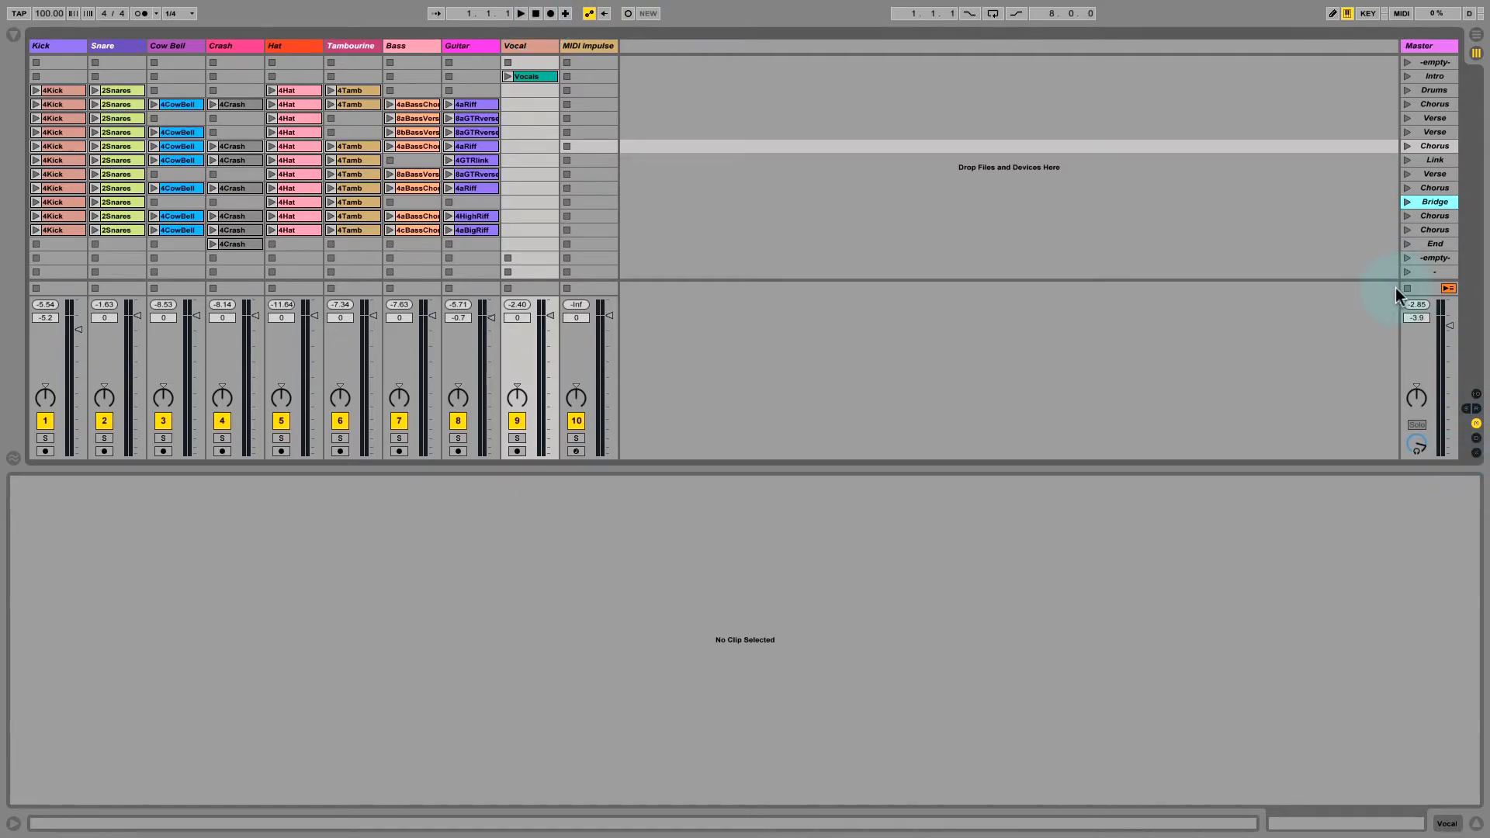
Leave Key Map Mode and show the Count-In options, set to 2 bars
{"action": "left_click", "coordinate": [472, 174]}
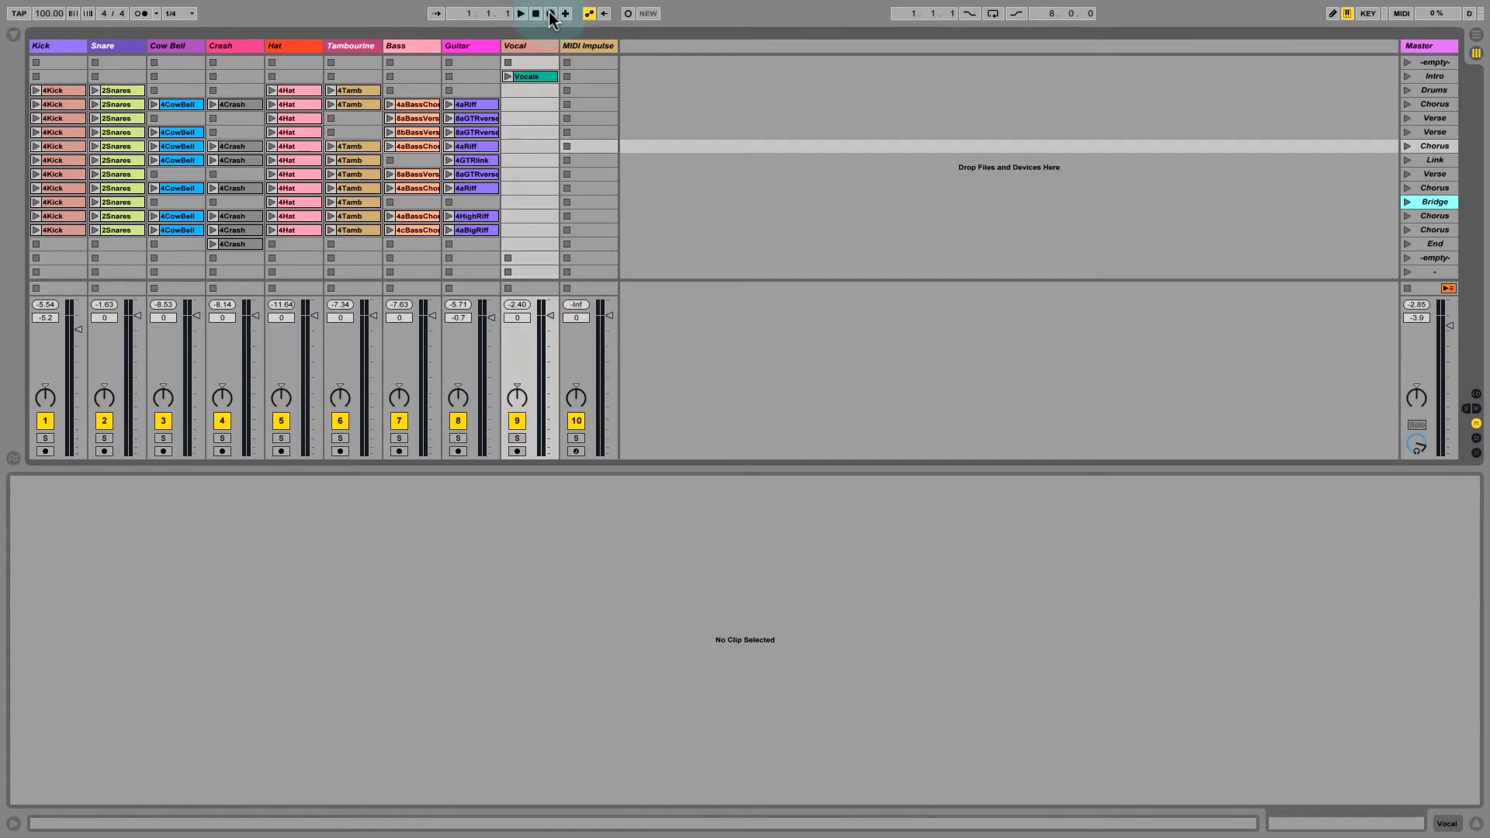
{"action": "left_click", "coordinate": [551, 13]}
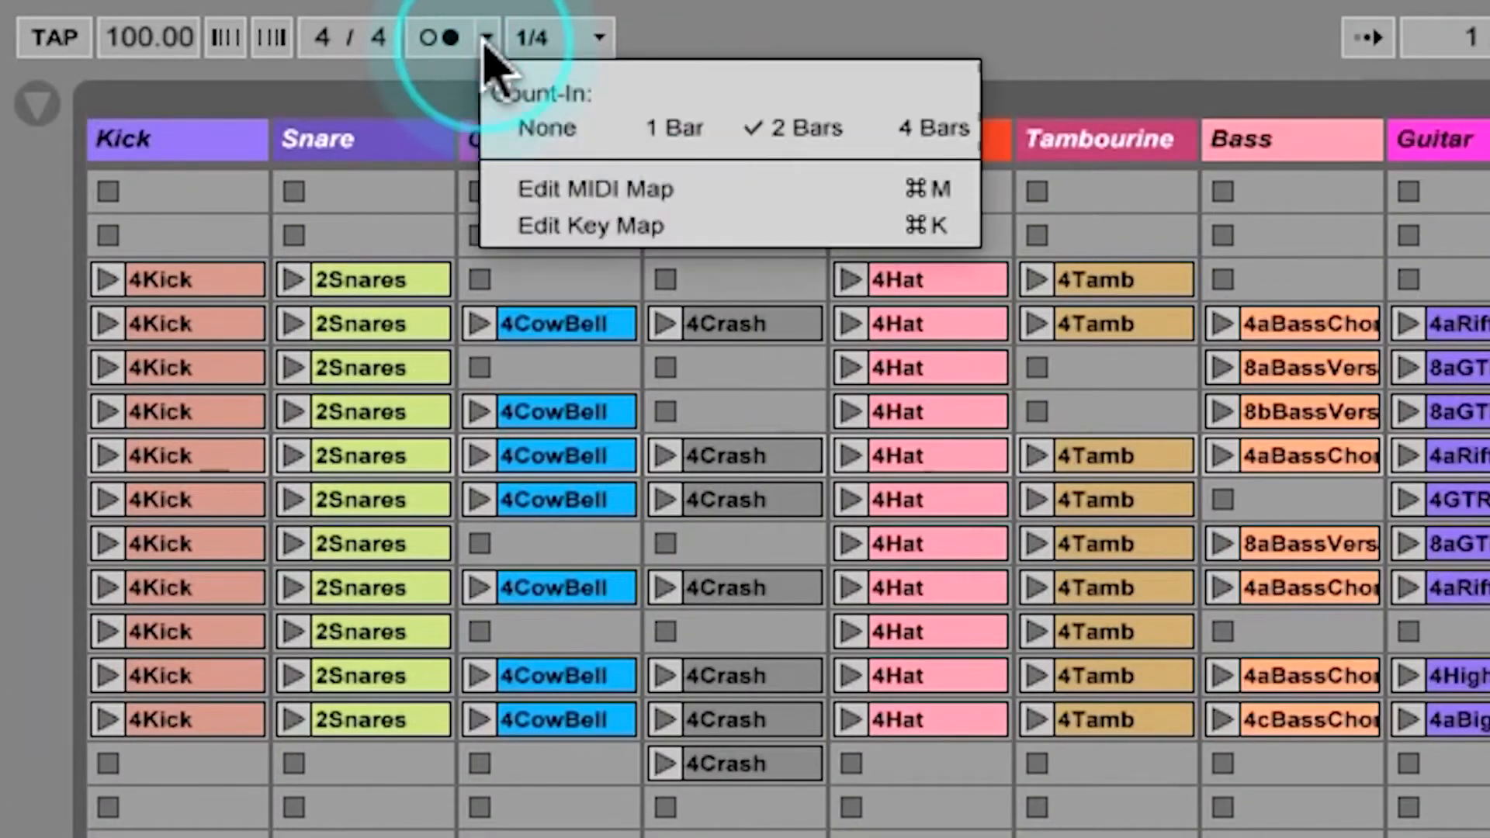